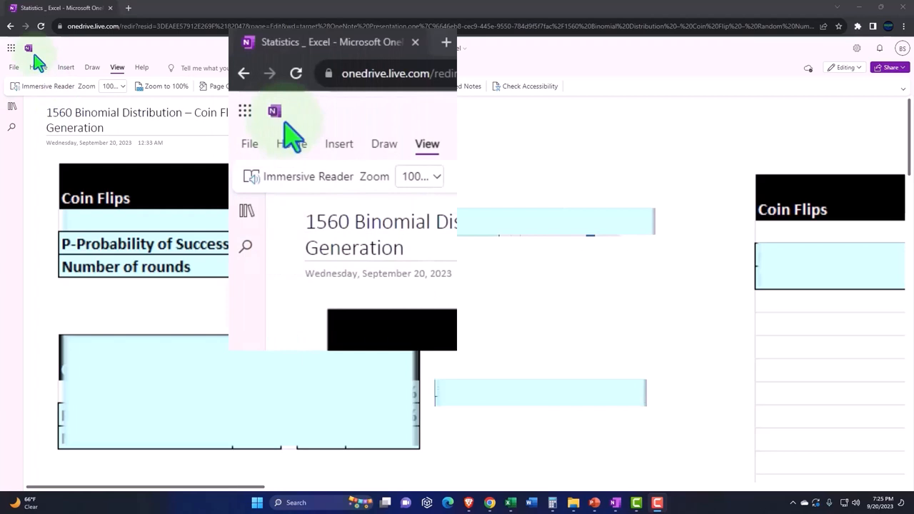
# - Show the Statistics _ Excel notebook's sections and pages in the navigation pane
pyautogui.click(246, 210)
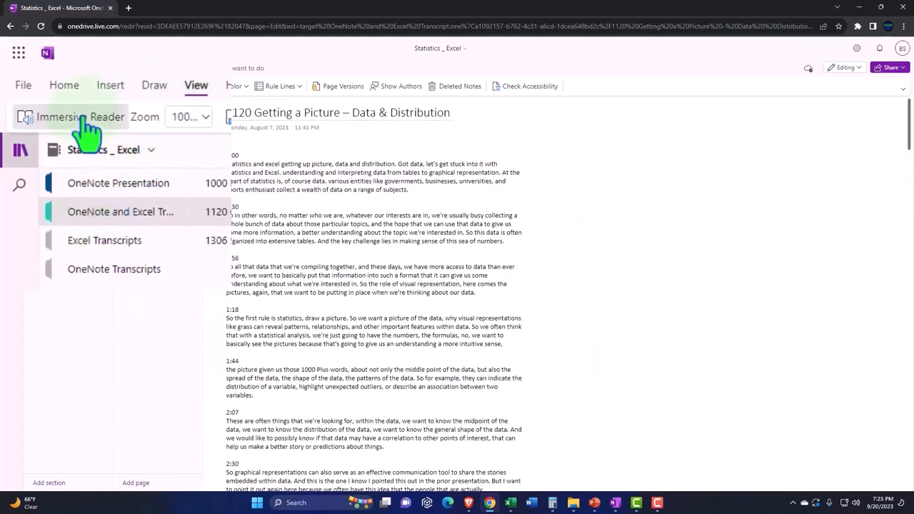
# - Open the transcript in Immersive Reader and play the Spanish translation aloud
pyautogui.click(70, 116)
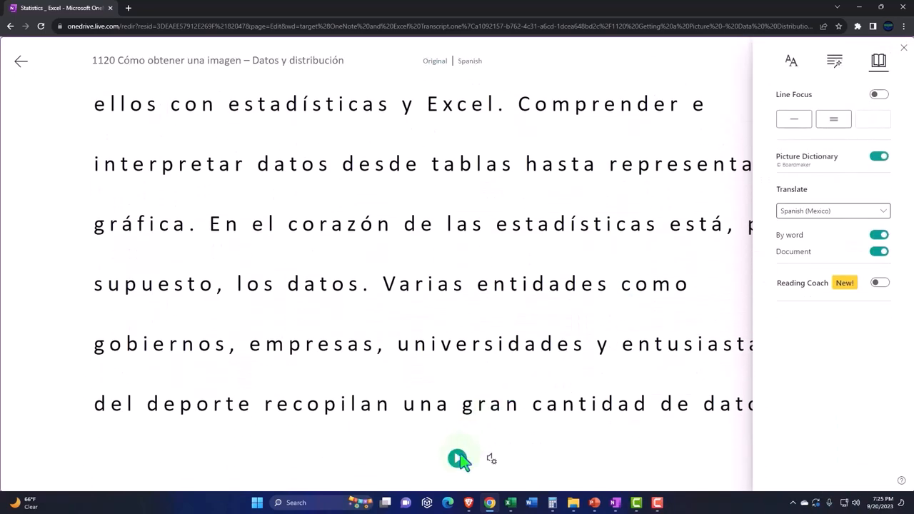
pyautogui.click(457, 457)
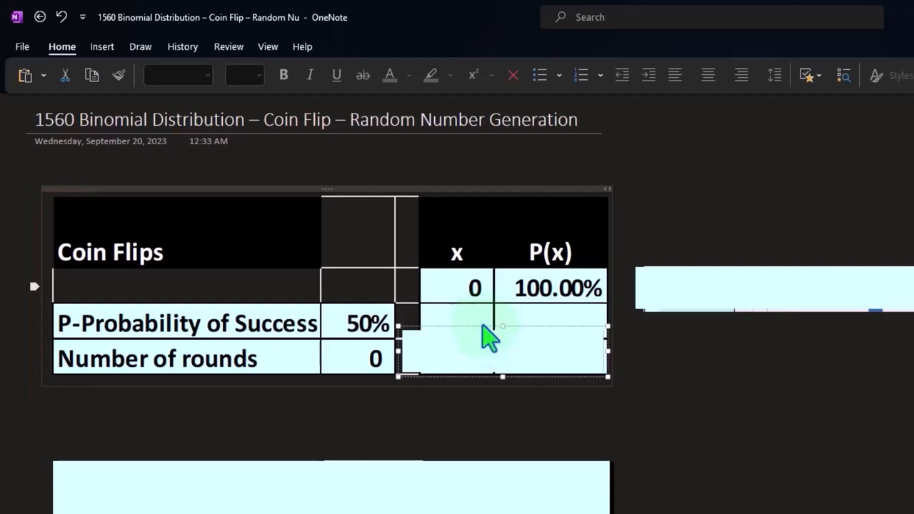
pyautogui.moveTo(474, 298)
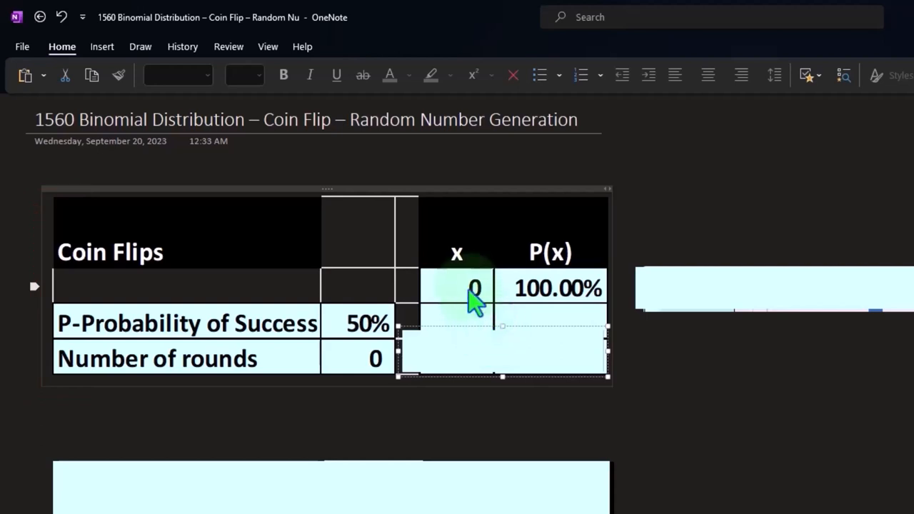
pyautogui.click(456, 288)
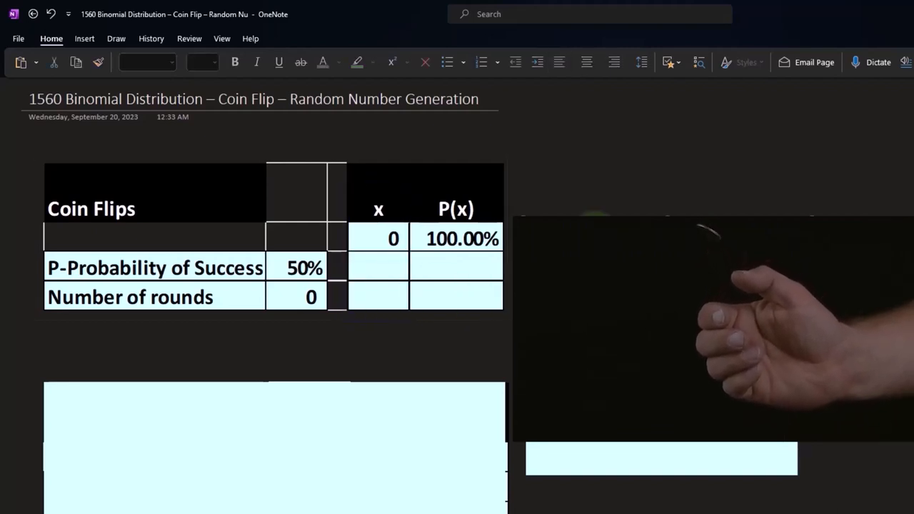
pyautogui.click(378, 267)
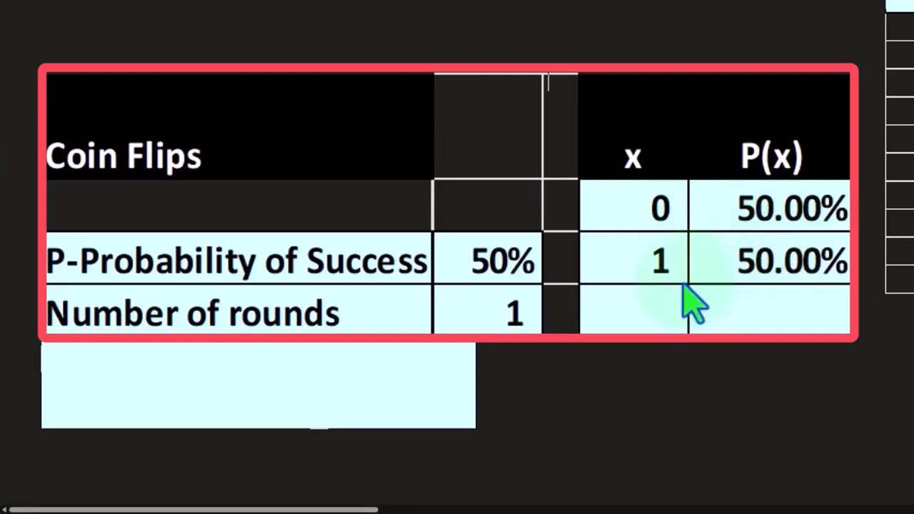
pyautogui.moveTo(725, 307)
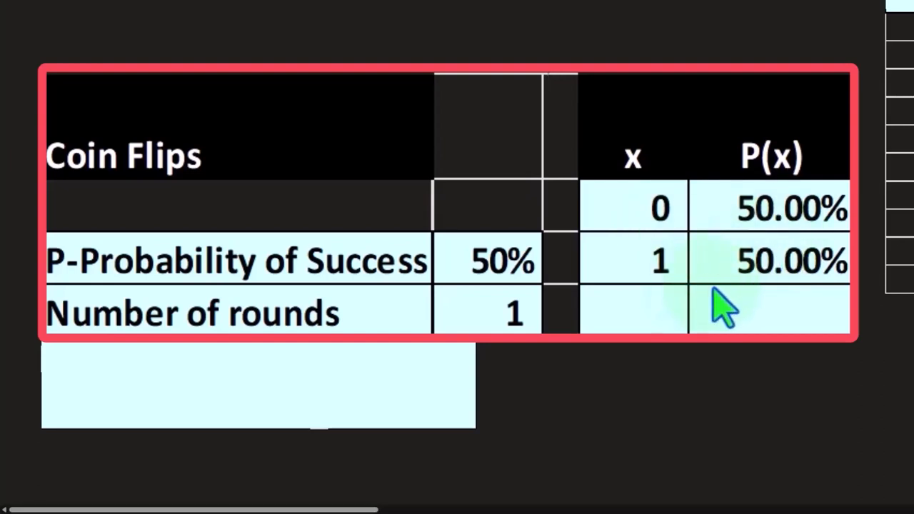
pyautogui.moveTo(720, 307)
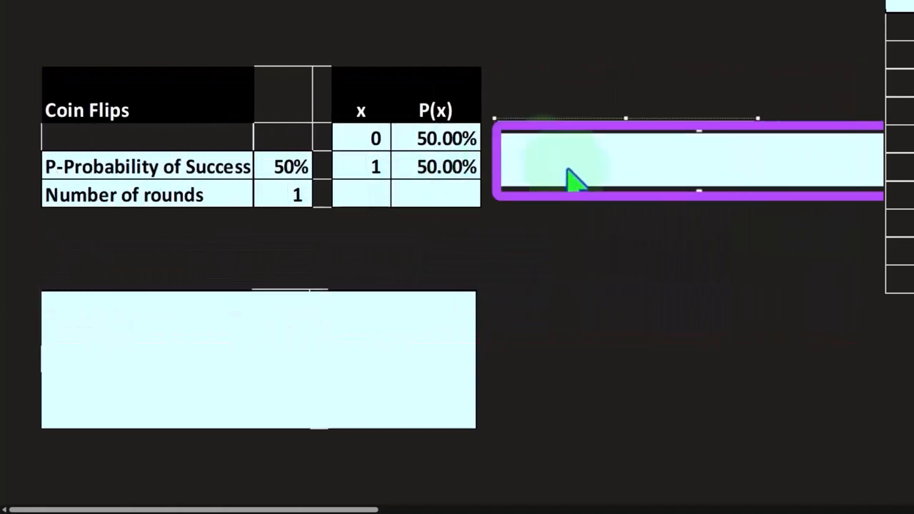
# - Enter =BINOM.DIST.RANGE($B$4,$B$3,D2#) to compute the 3-round P(x) percentages
pyautogui.write('=BINOM.DIST.RANGE($B$4,$B$3,D2#)')
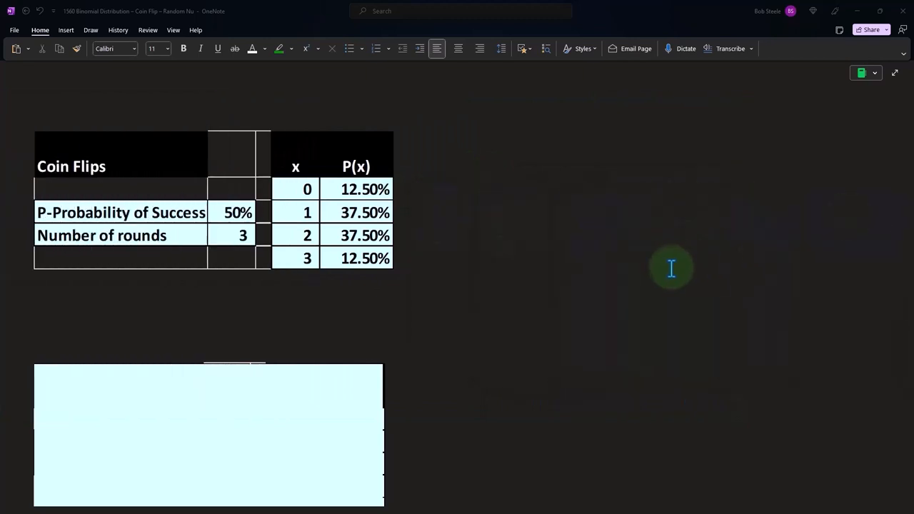
pyautogui.scroll(-3)
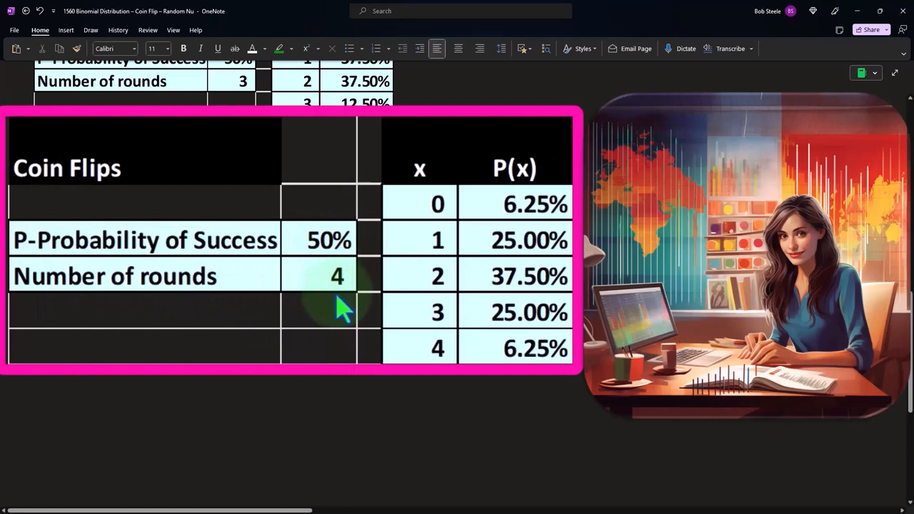
pyautogui.moveTo(344, 310)
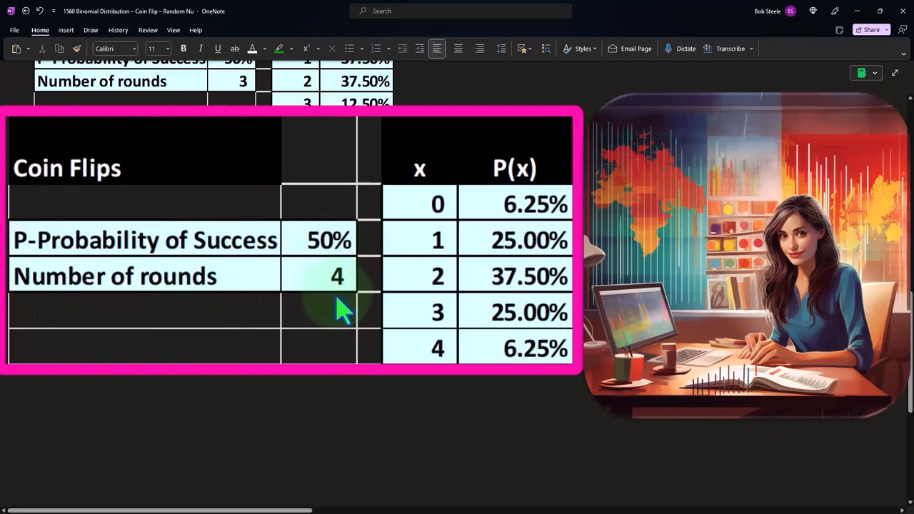
pyautogui.moveTo(518, 246)
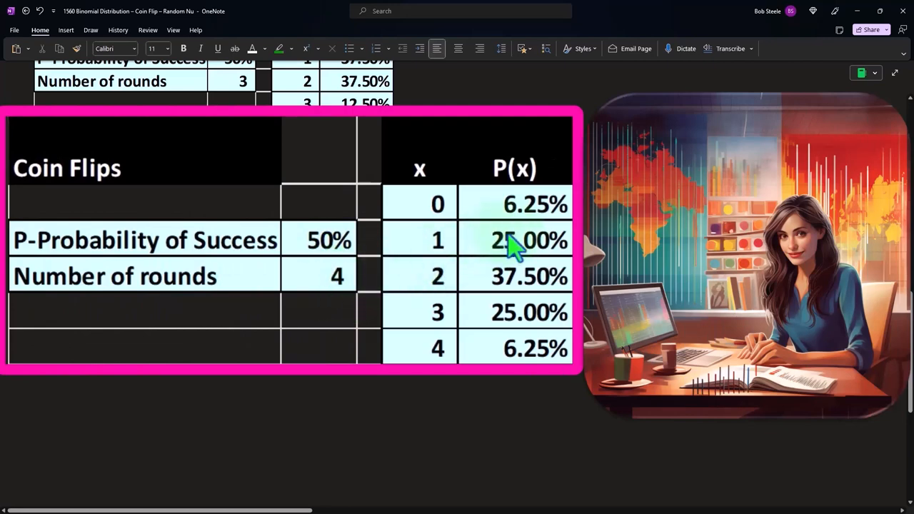
pyautogui.moveTo(521, 235)
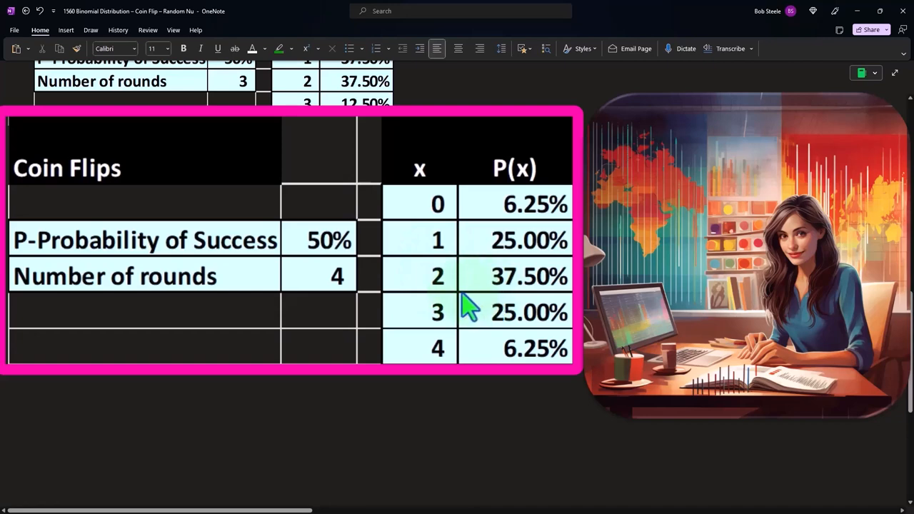
pyautogui.moveTo(464, 342)
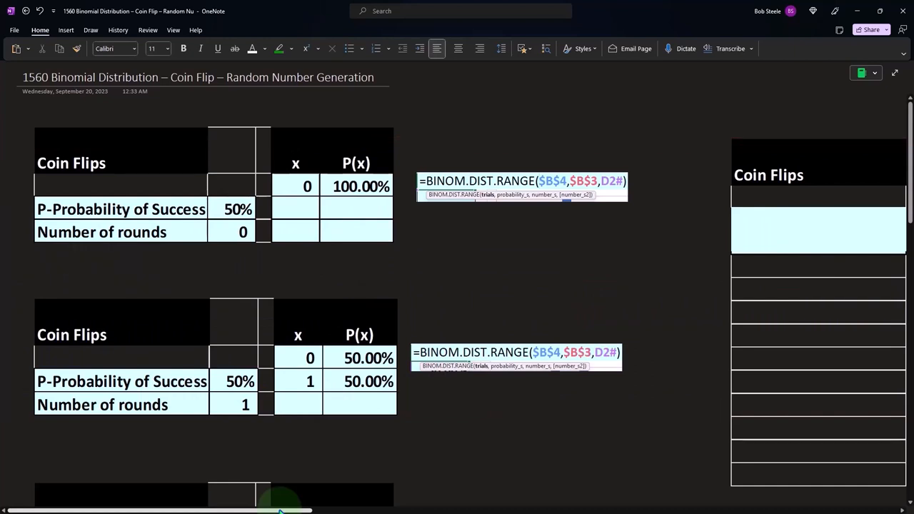
# - Scroll to the 12-round Coin Flips table to review x 0–12 and P(x) values
pyautogui.hscroll(3)
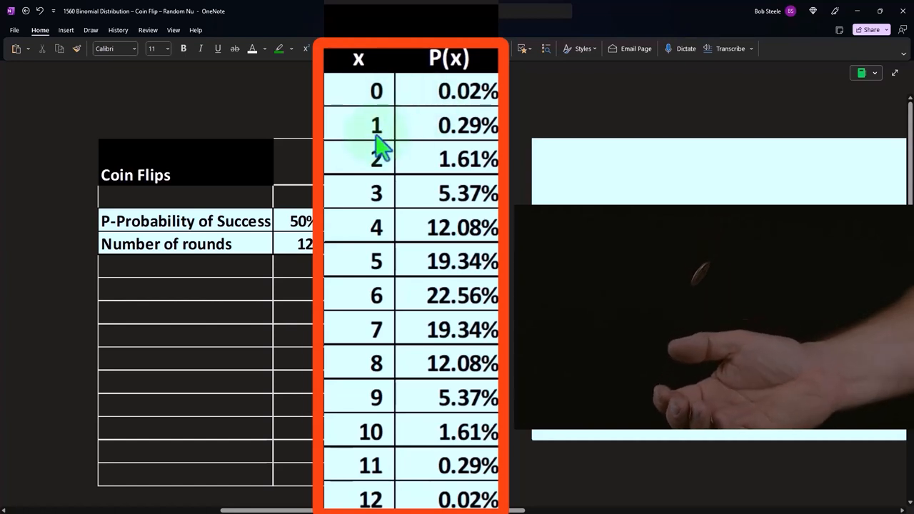
pyautogui.moveTo(428, 146)
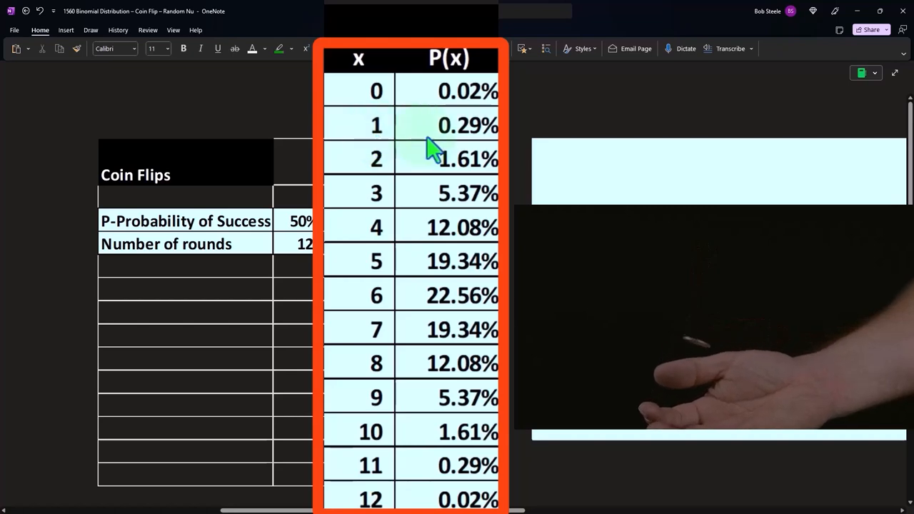
pyautogui.scroll(-3)
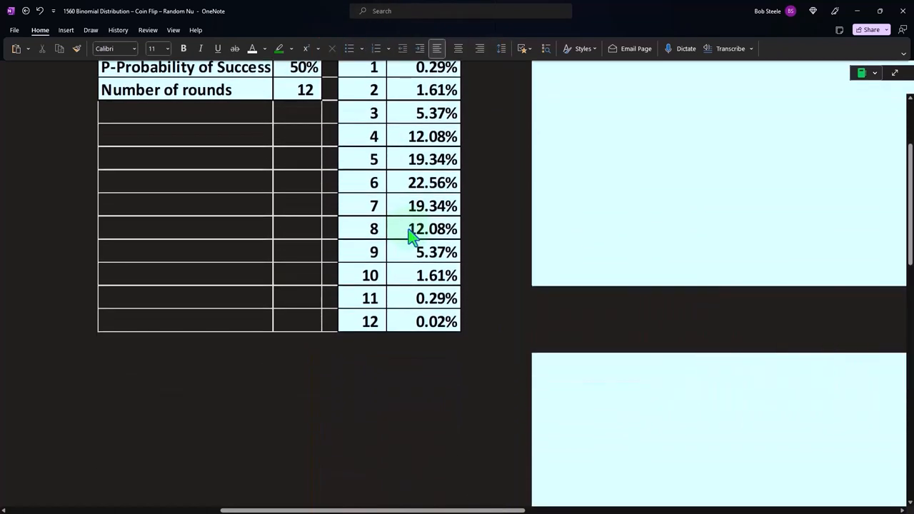